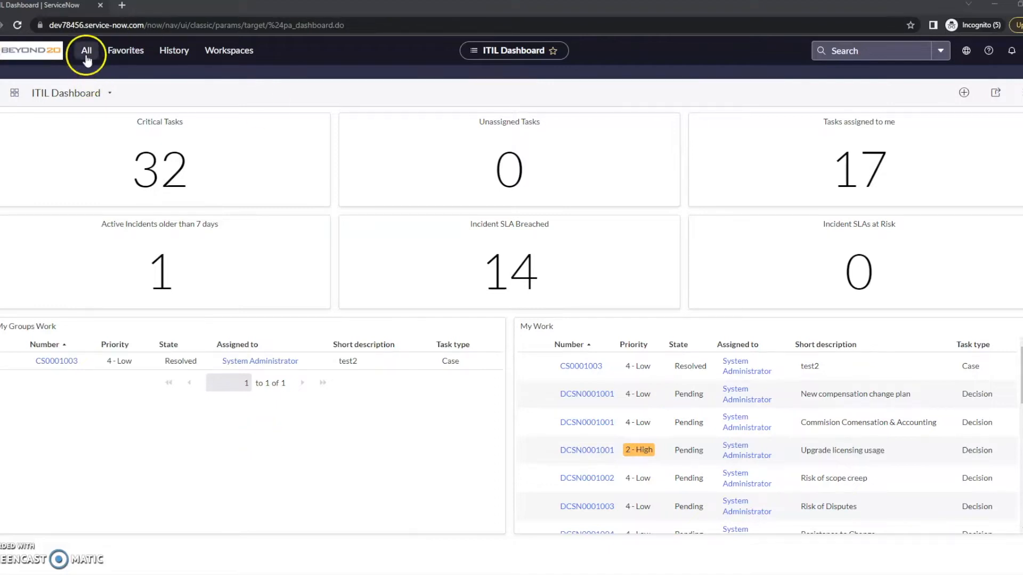
Step: Filter the All navigator for 'incident' and open the Incidents list
left_click(86, 50)
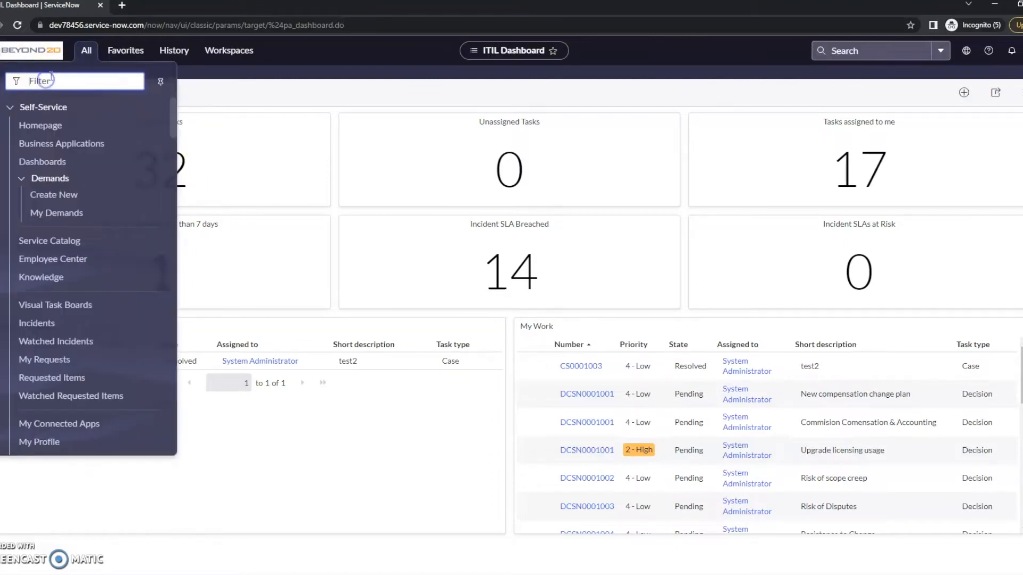
type("incident")
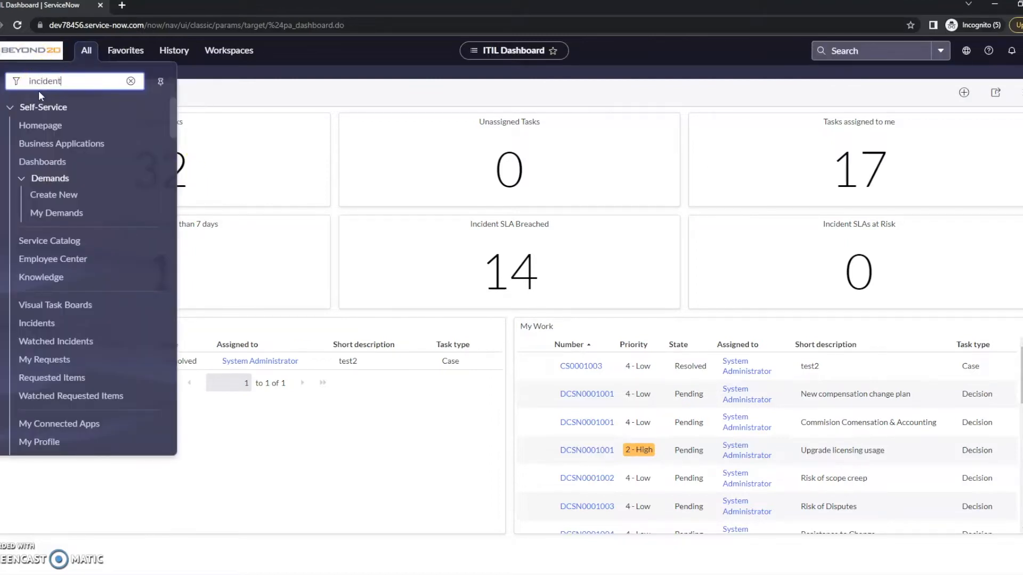
left_click(37, 324)
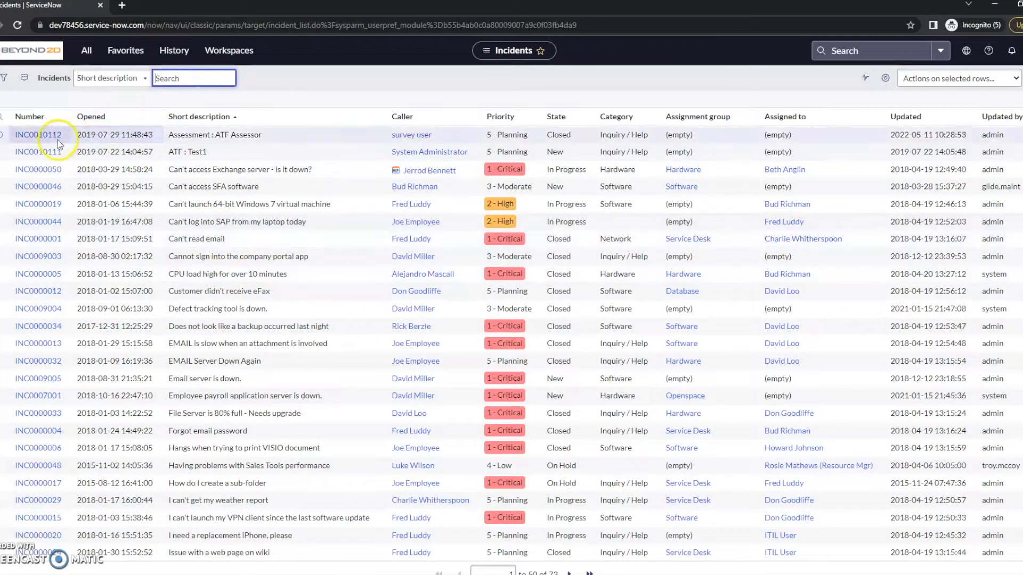
Step: Open incident INC0010111 and display its Resolution code choices under Resolution Information
left_click(32, 151)
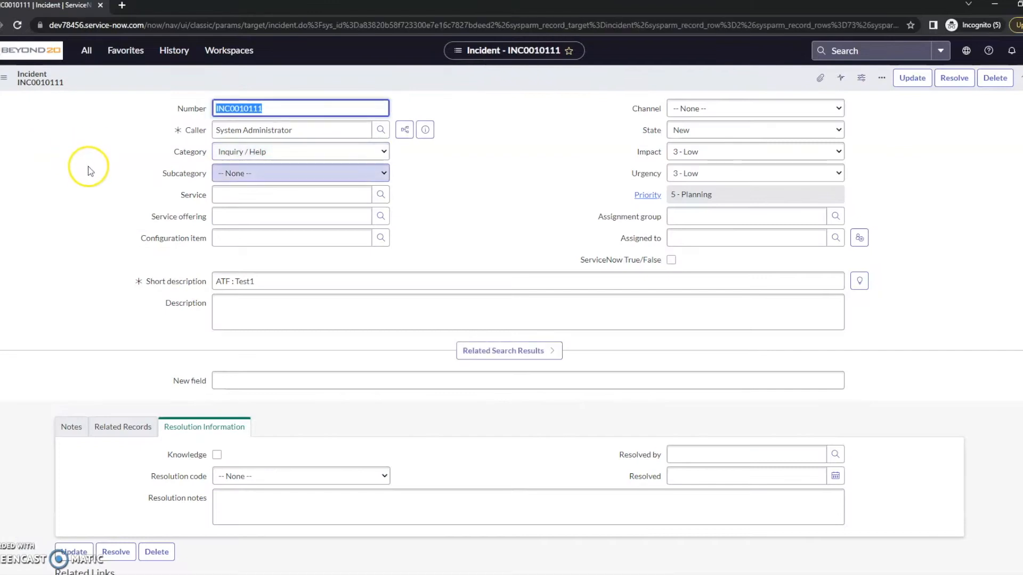
scroll("down", 3)
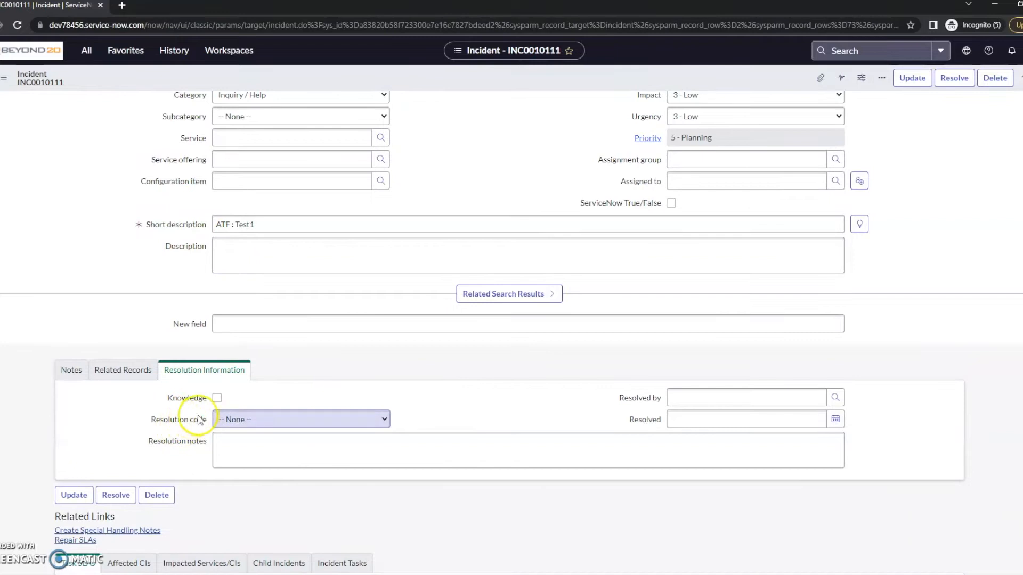
mouse_move(172, 429)
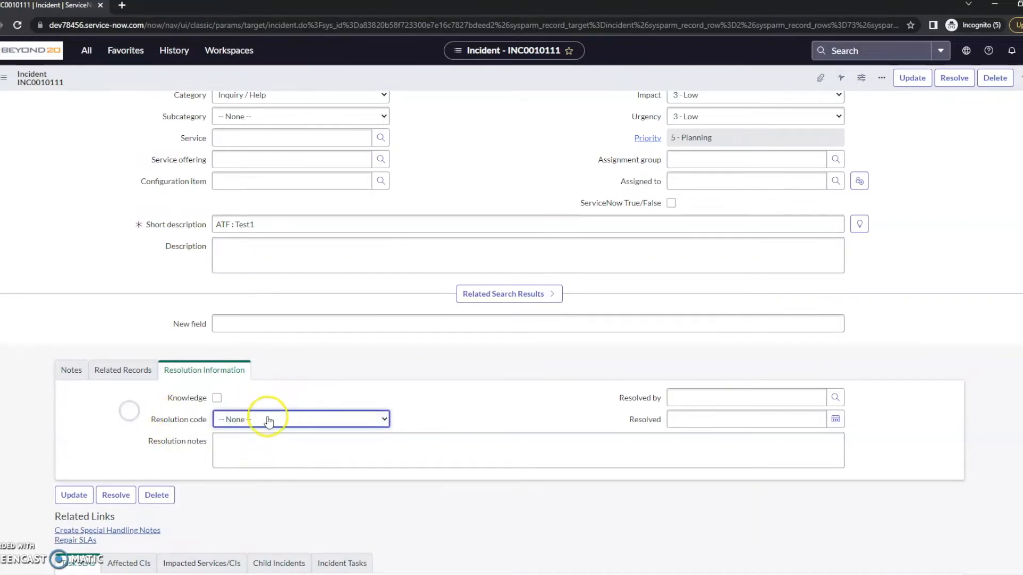
left_click(301, 420)
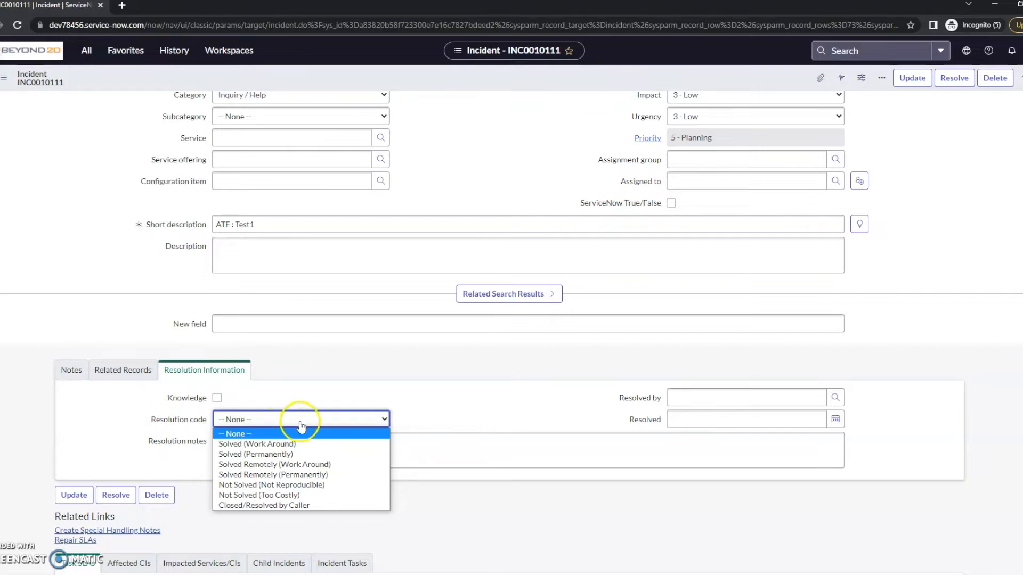
mouse_move(277, 454)
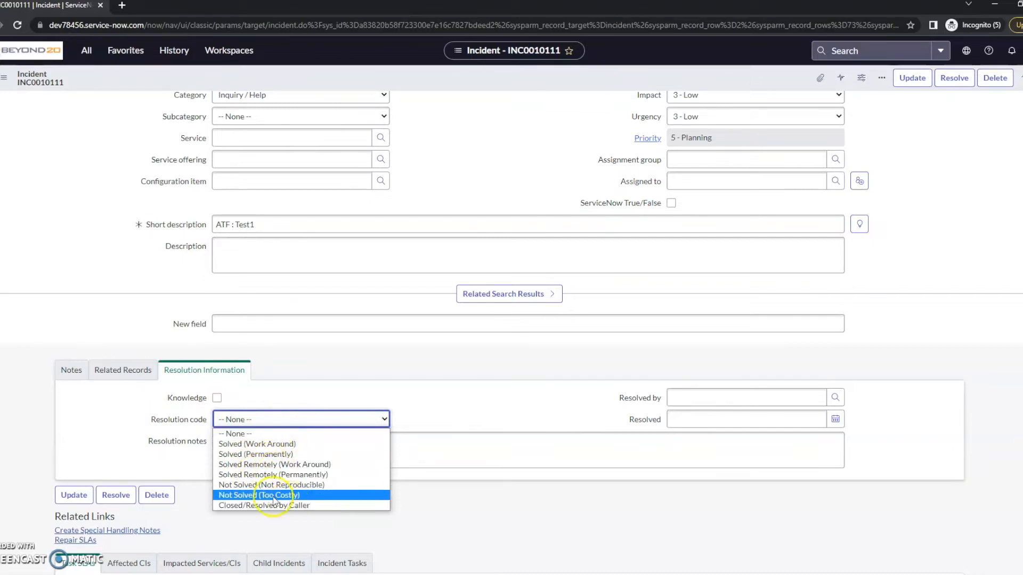
mouse_move(272, 475)
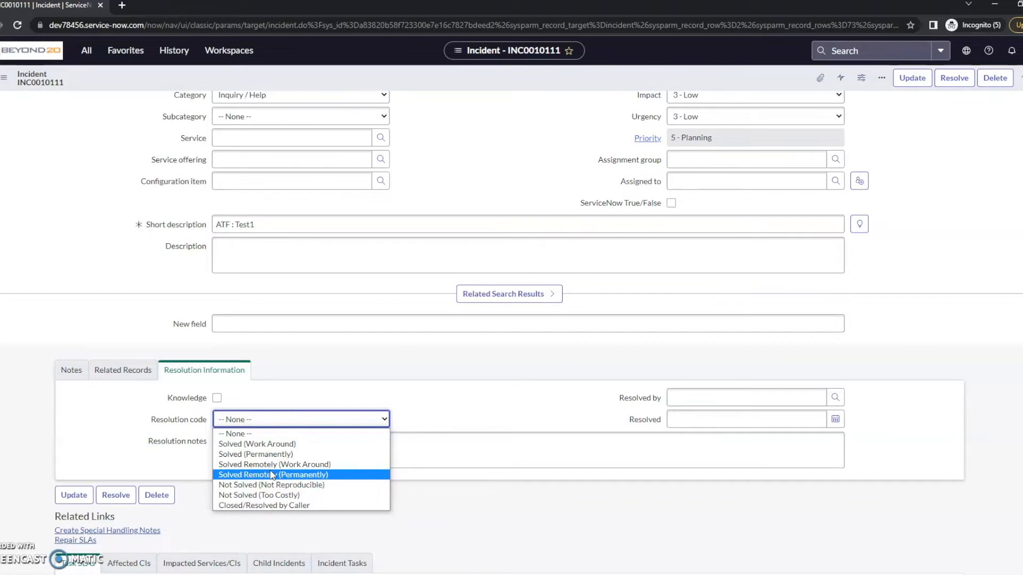
mouse_move(271, 454)
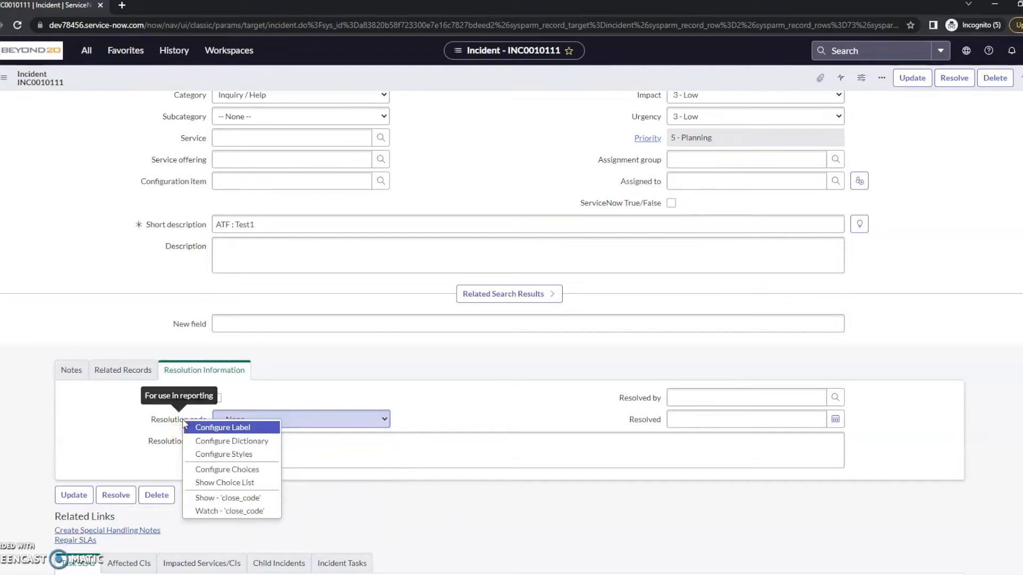
mouse_move(231, 441)
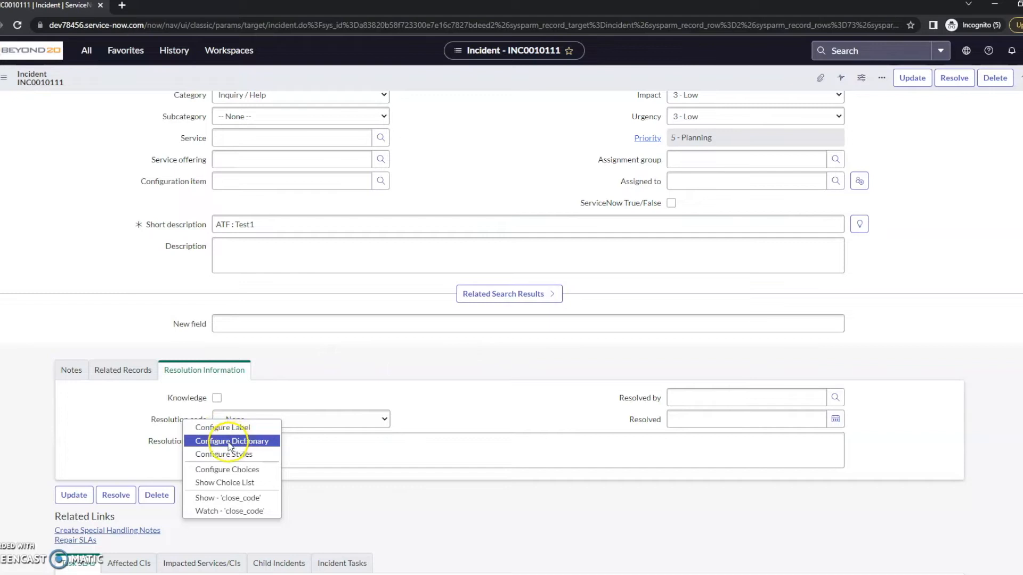
mouse_move(259, 470)
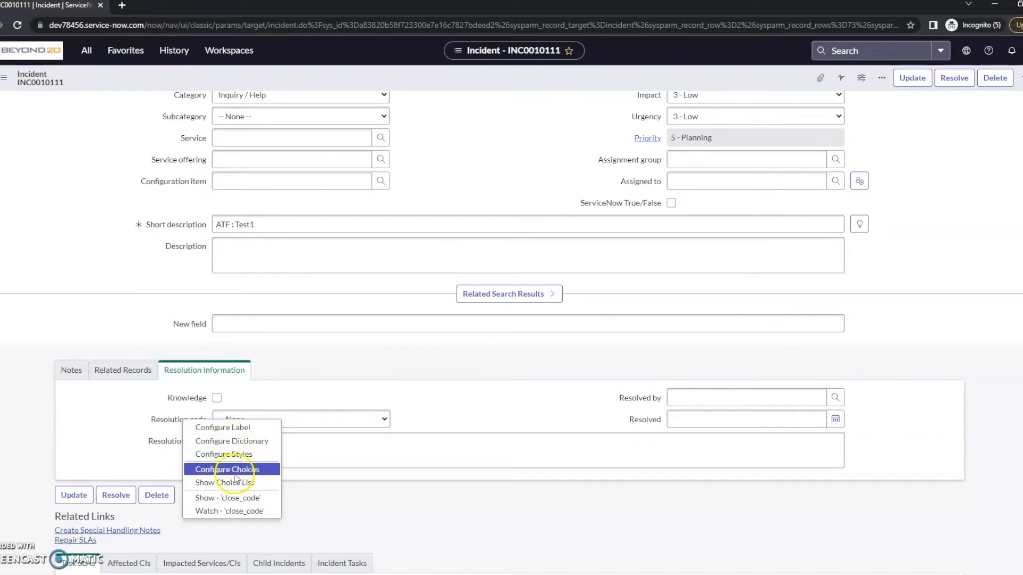
Step: Choose Configure Choices for the Resolution code field
left_click(228, 469)
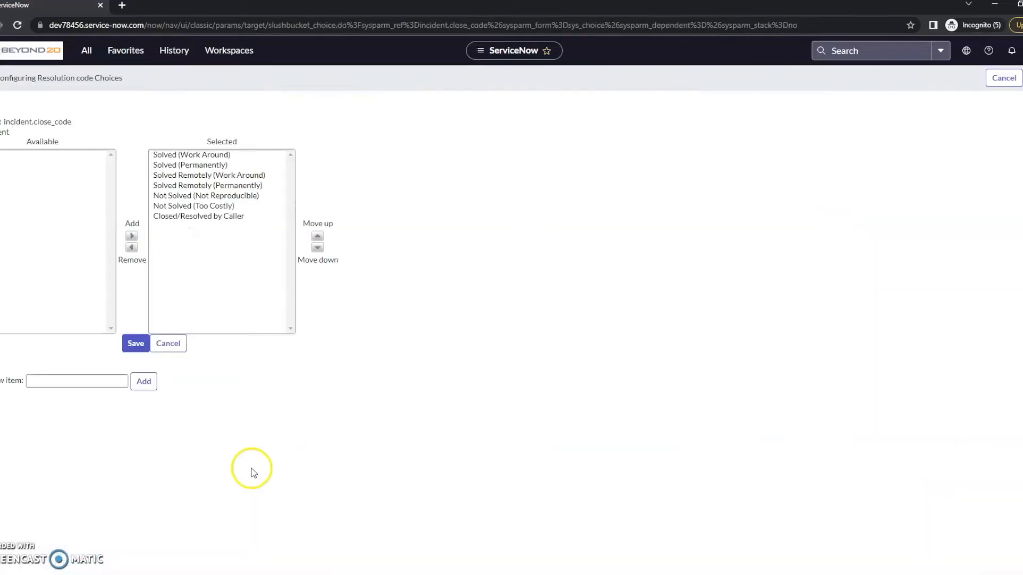
Step: Add a new choice 'My test resolution' to the selected Resolution code options
left_click(206, 186)
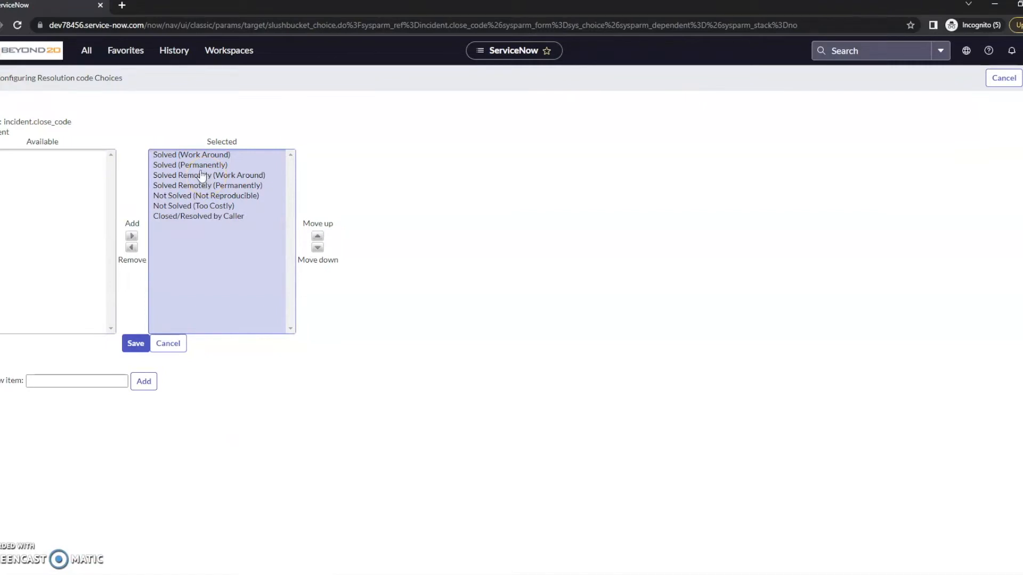
left_click(72, 381)
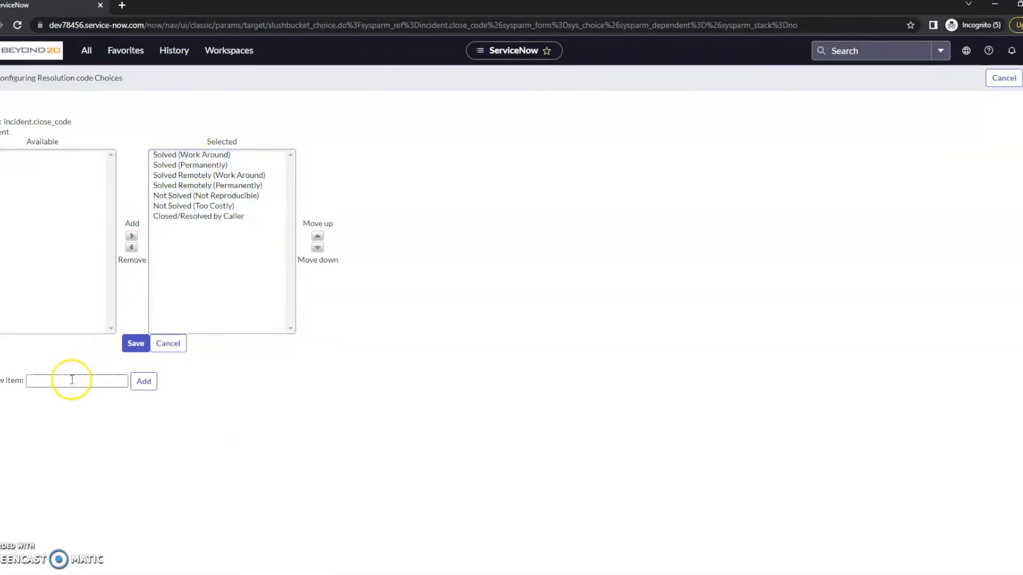
left_click(73, 381)
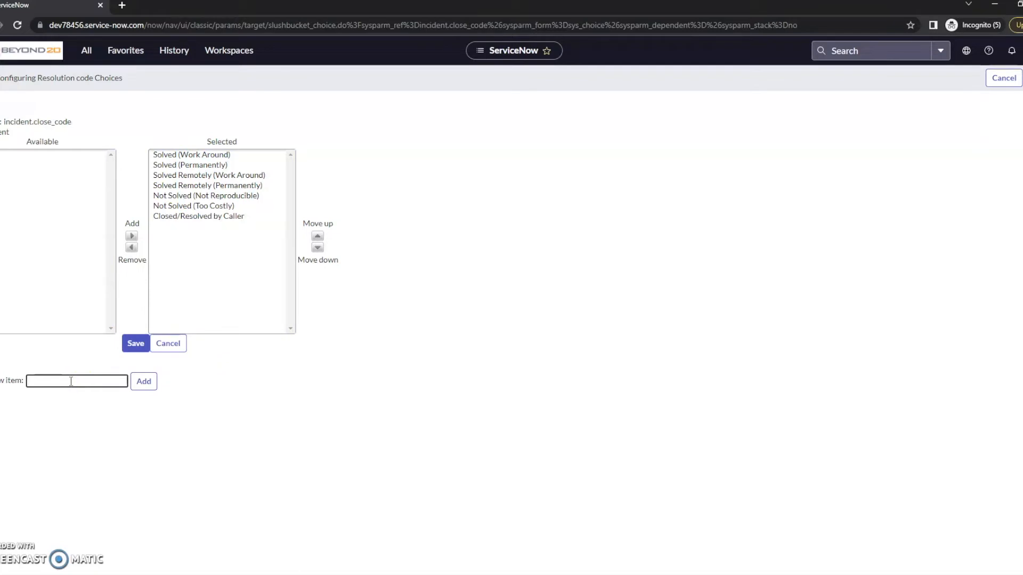
type("My test resolu")
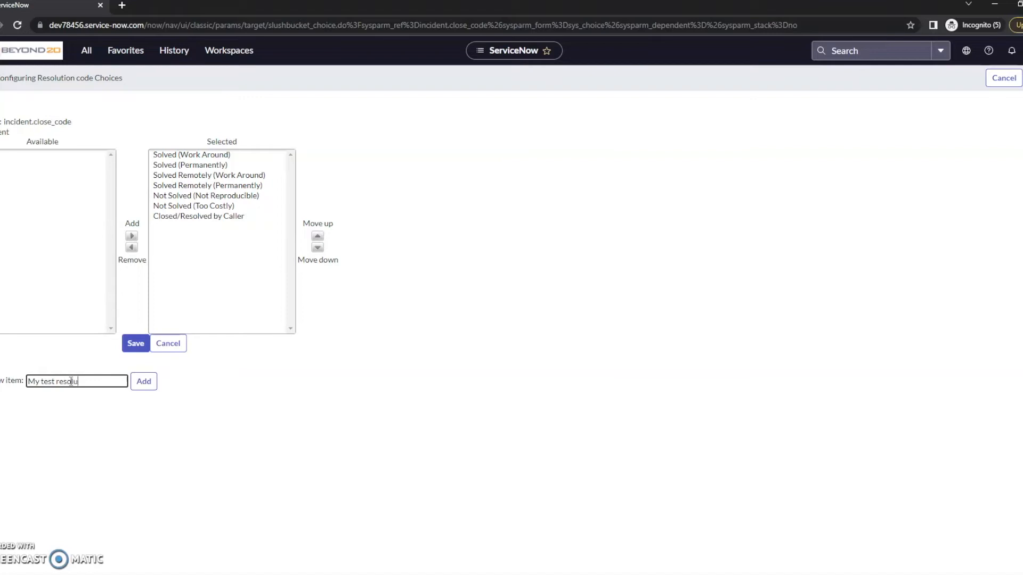
left_click(142, 382)
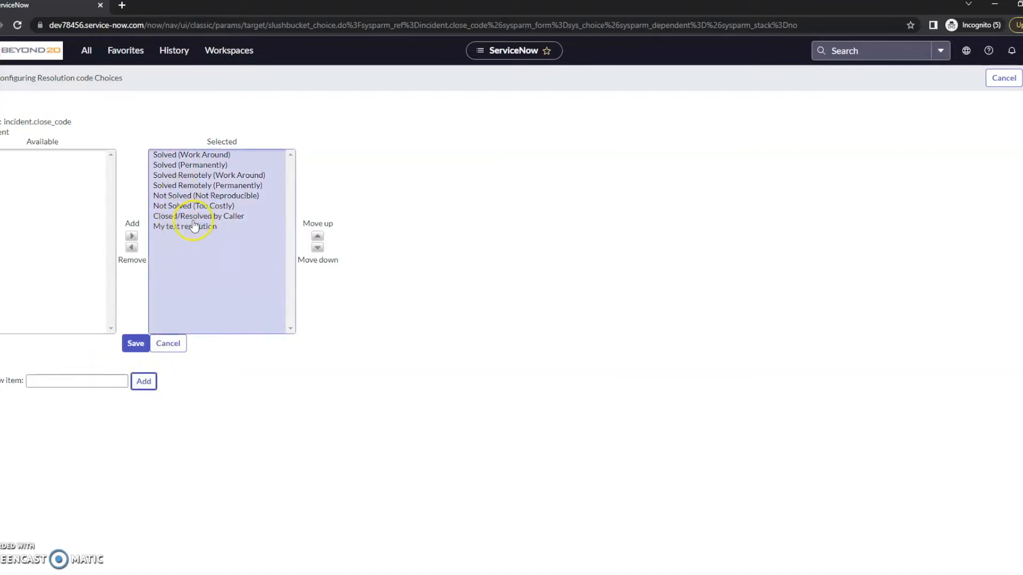
Step: Remove 'Not Solved (Too Costly)', save the choices and return to the incident's resolution section
left_click(207, 206)
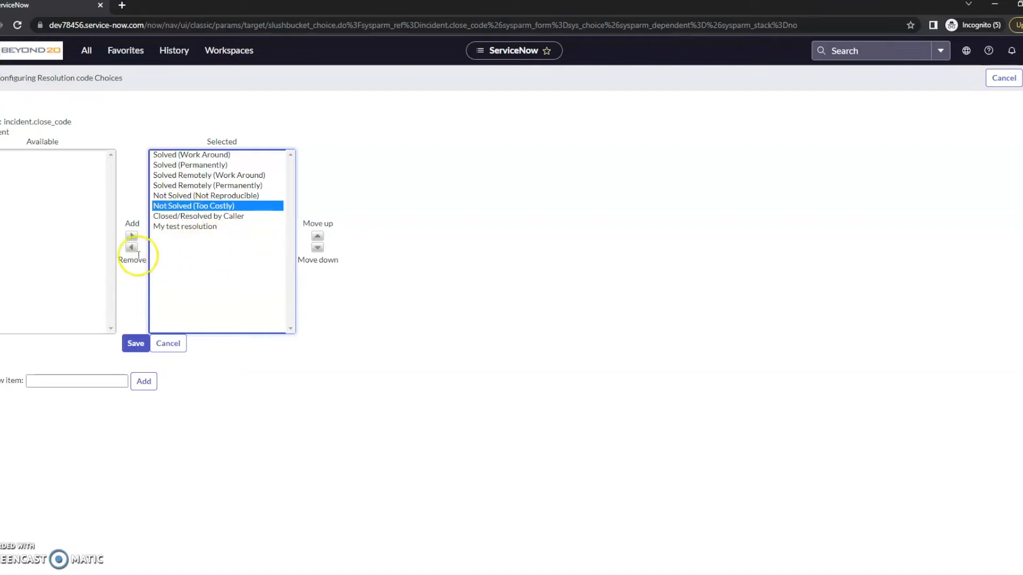
left_click(132, 248)
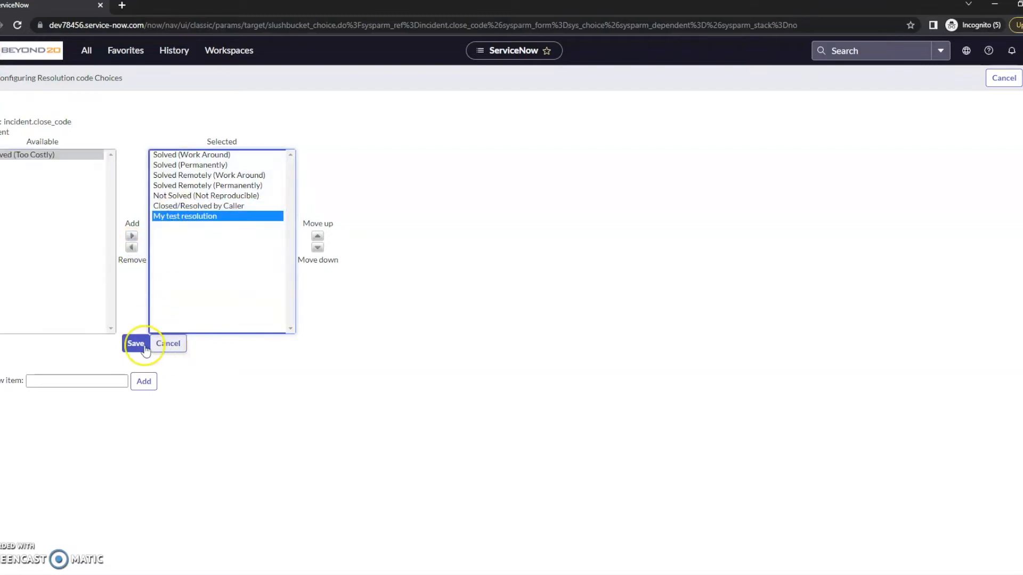
left_click(137, 343)
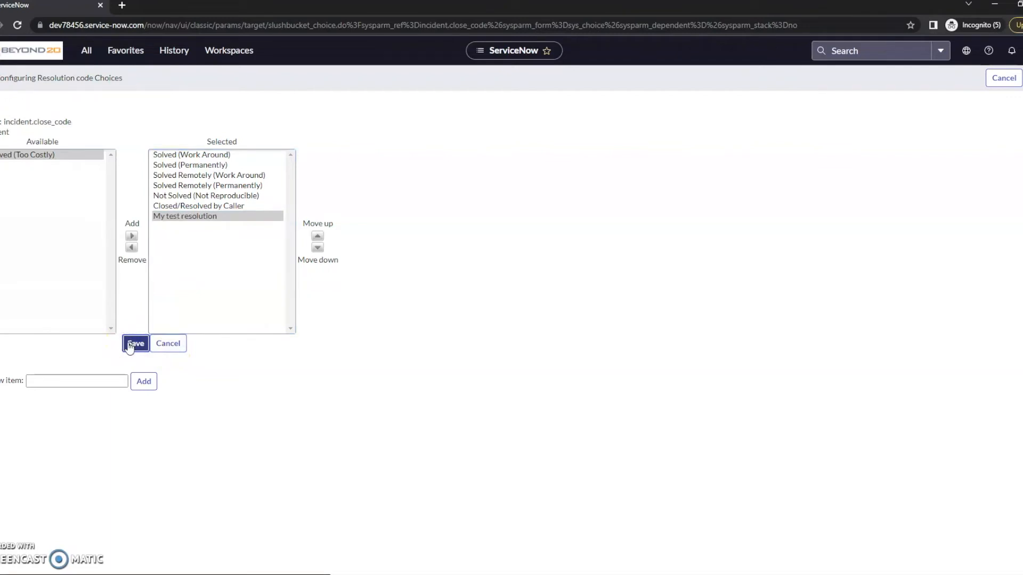
left_click(137, 343)
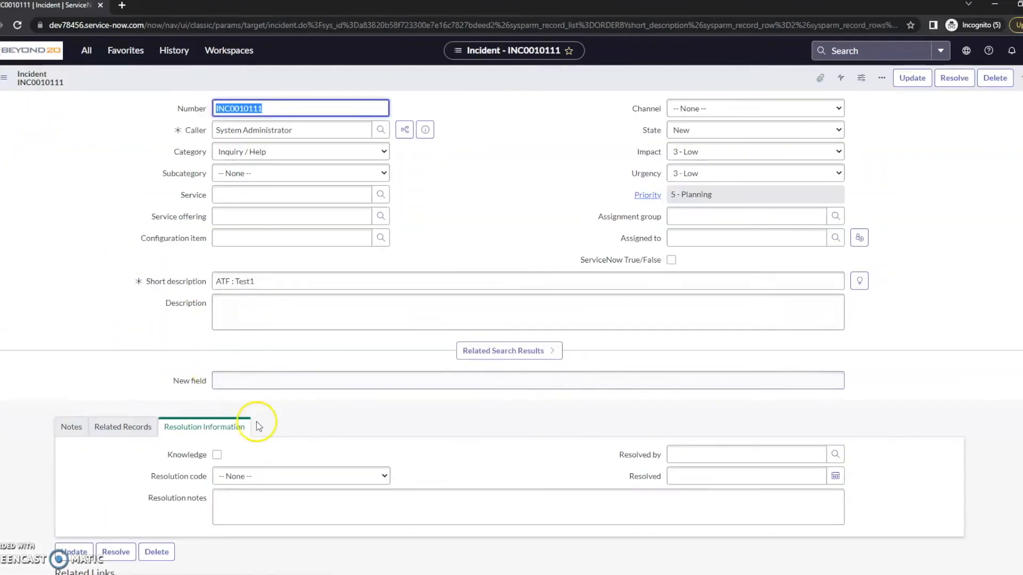
left_click(300, 477)
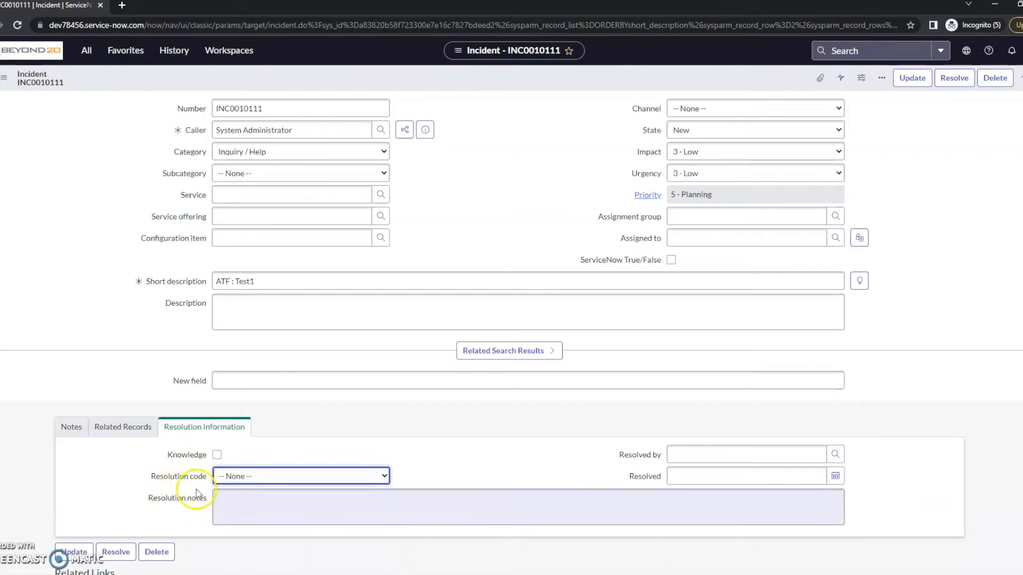
right_click(181, 476)
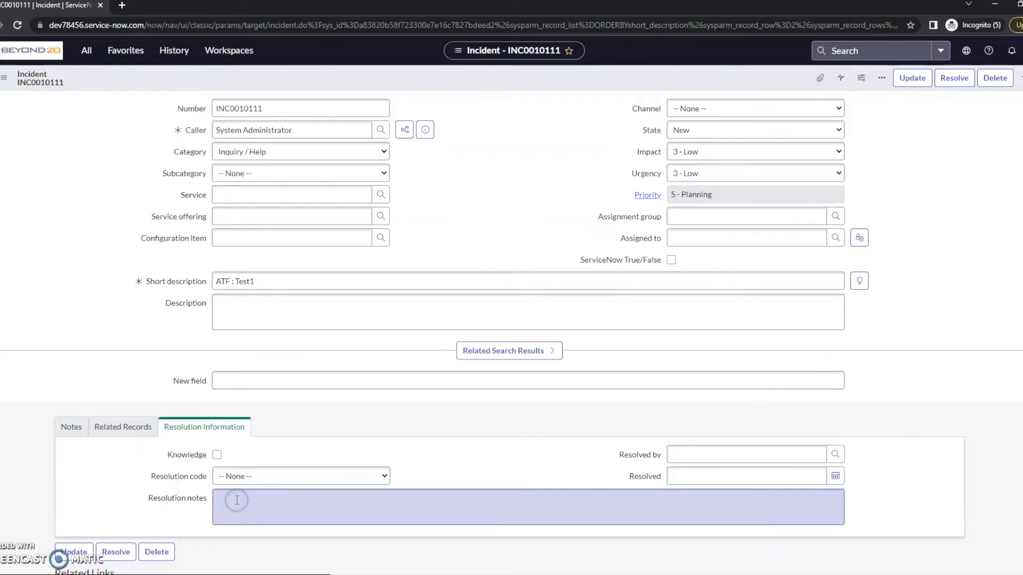
left_click(283, 312)
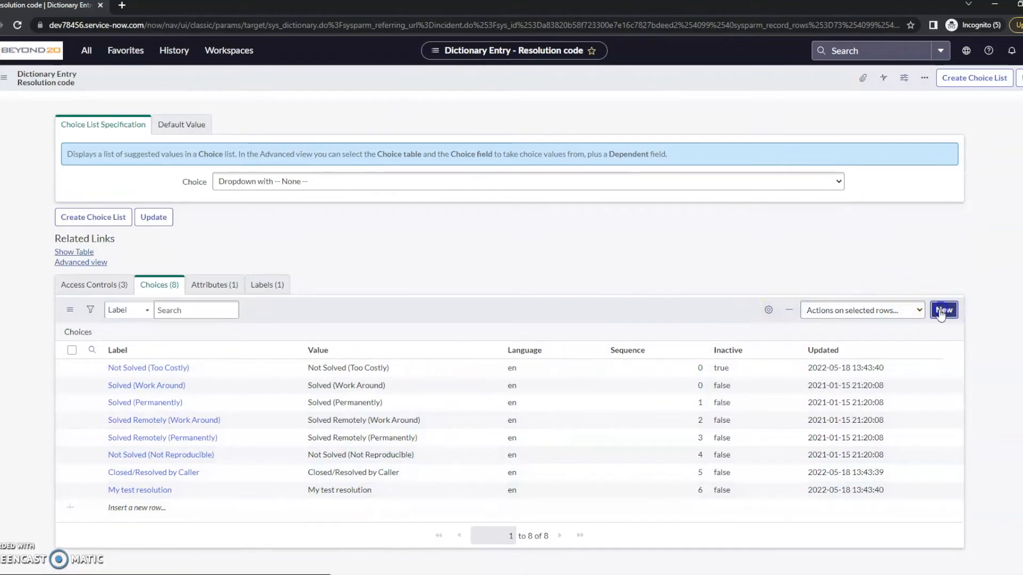
mouse_move(320, 334)
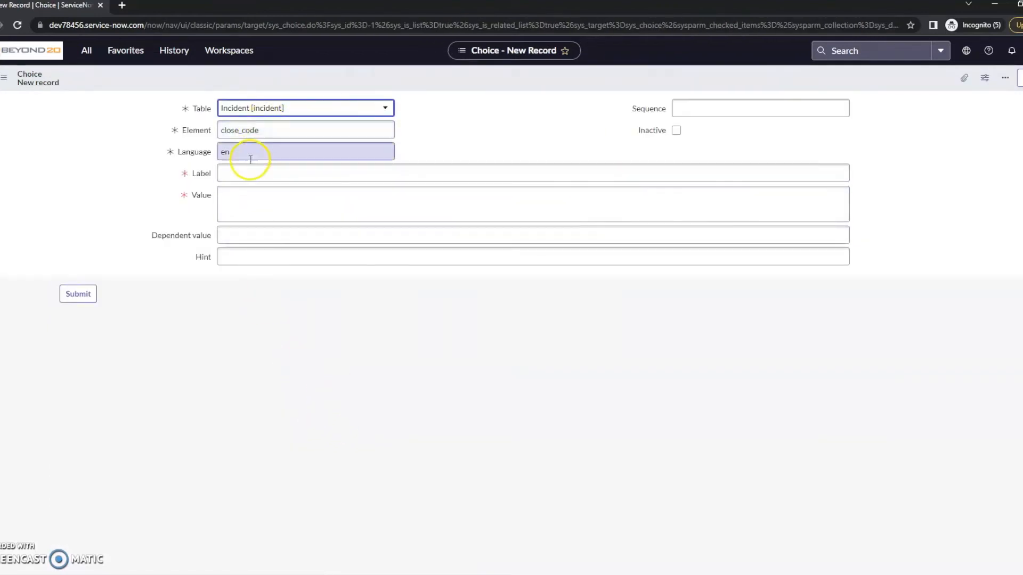
Step: Create a new choice with Label and Value 'My Resolution 2' and submit it
type("M")
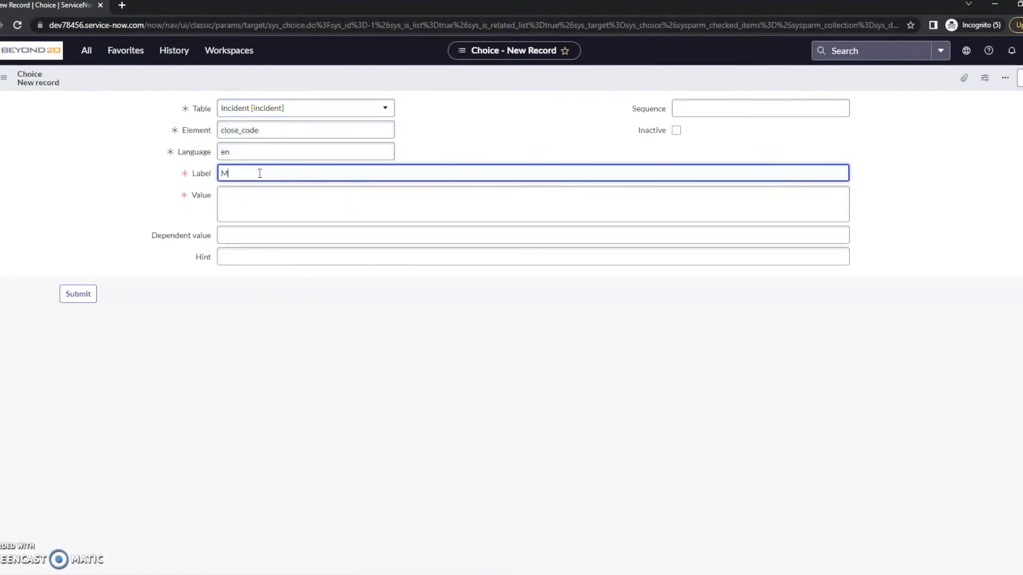
type("y Resolution 2")
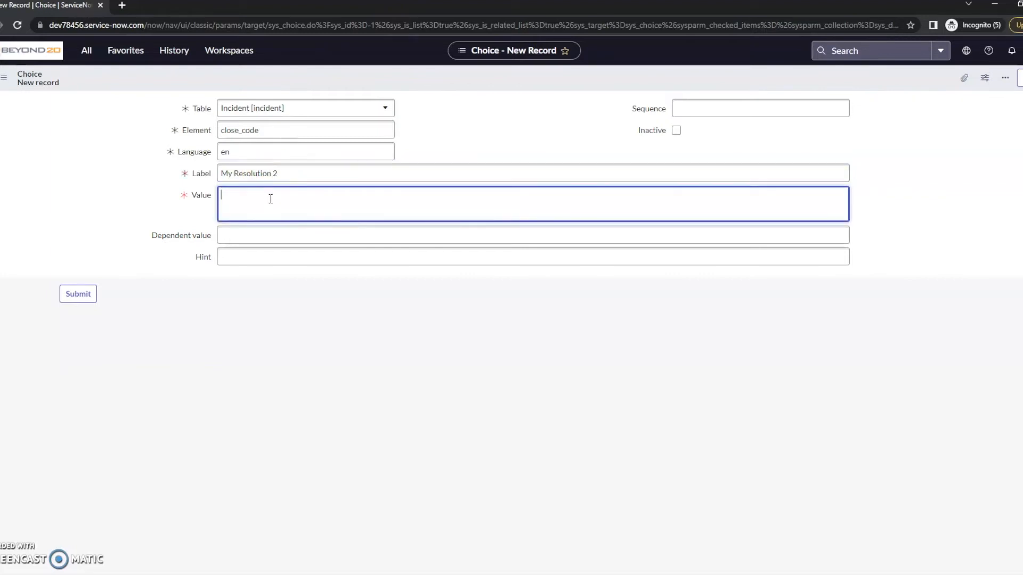
type("My Resolution 2")
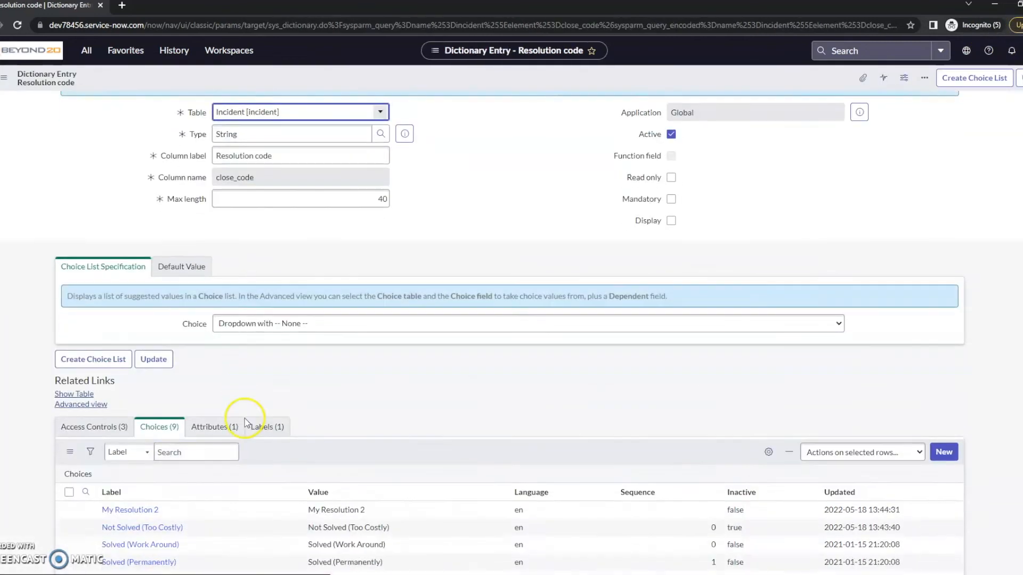
Step: Review the nine Choices on the dictionary entry and go back to incident INC0010111
scroll("down", 3)
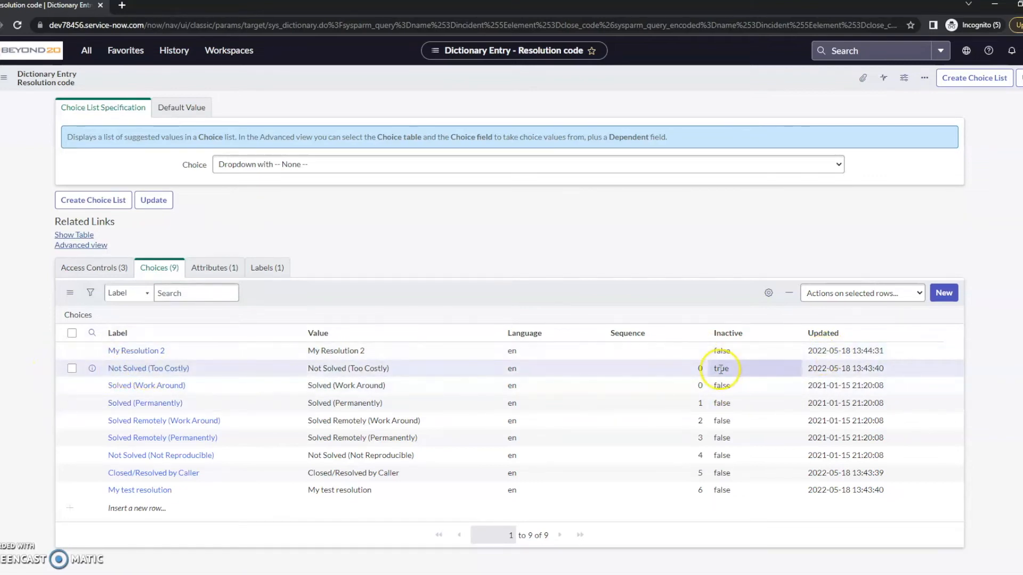
left_click(722, 369)
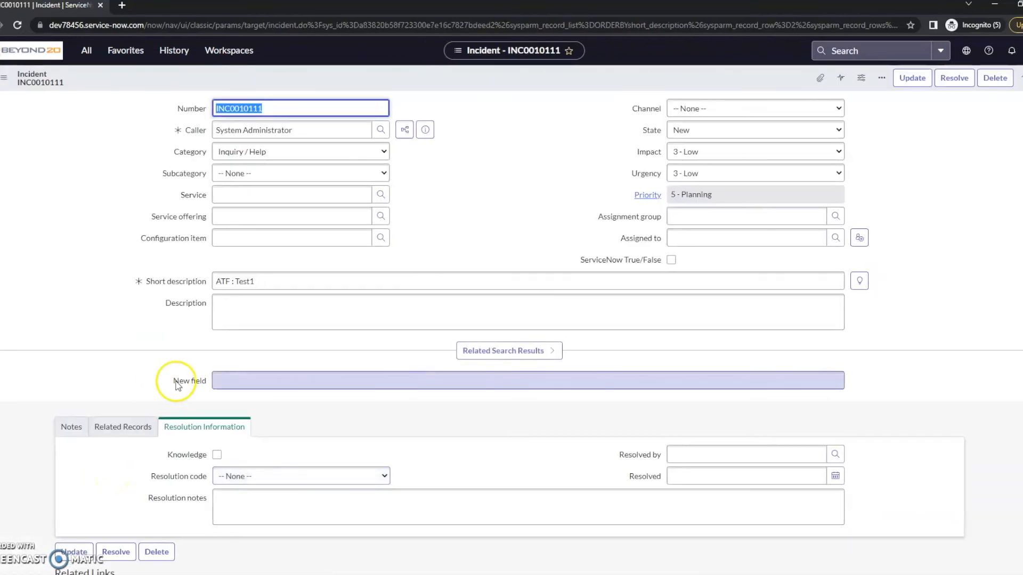
Step: Check the Resolution code options, then reopen Configure Choices from the field label
left_click(301, 363)
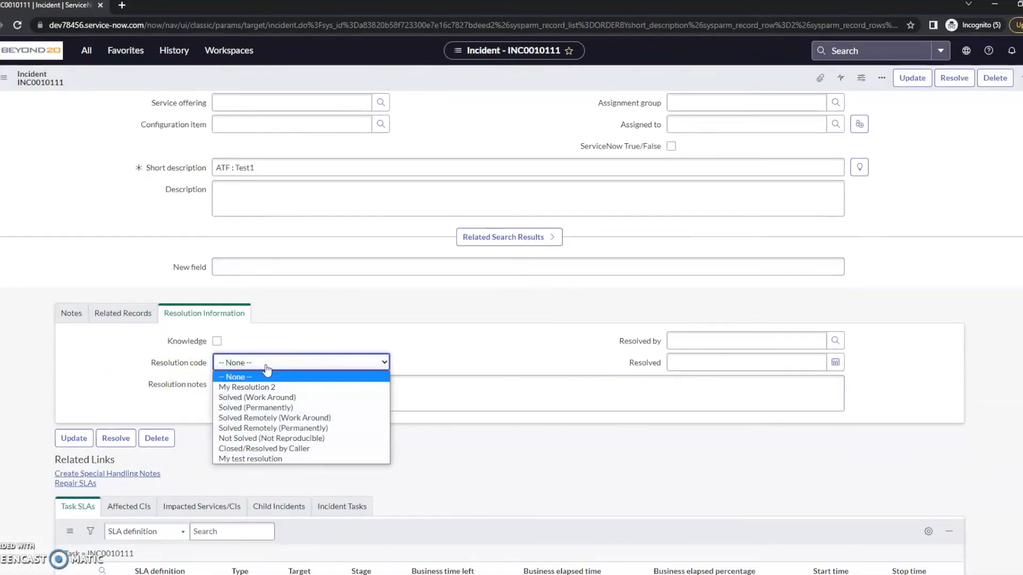
mouse_move(272, 390)
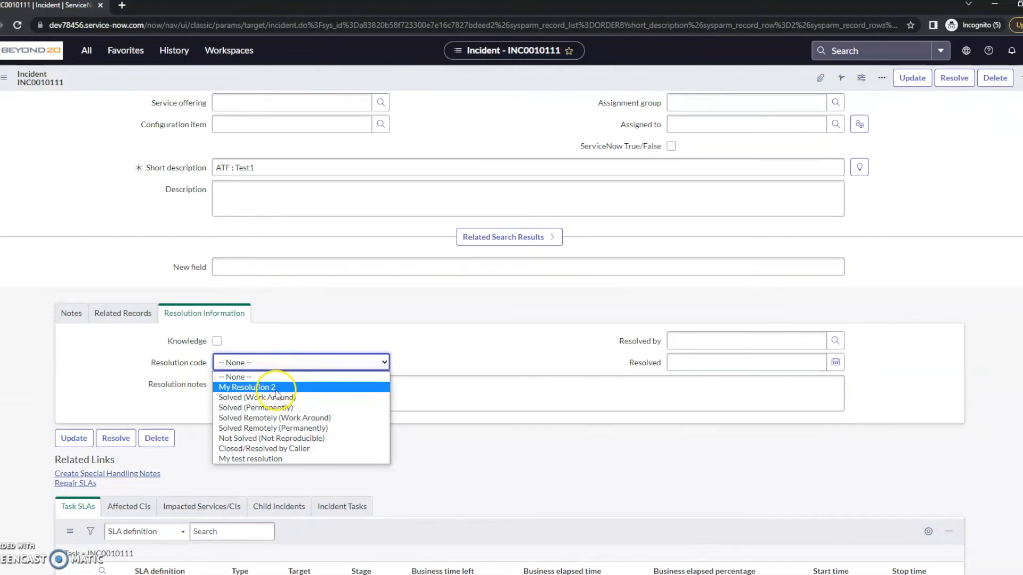
mouse_move(256, 397)
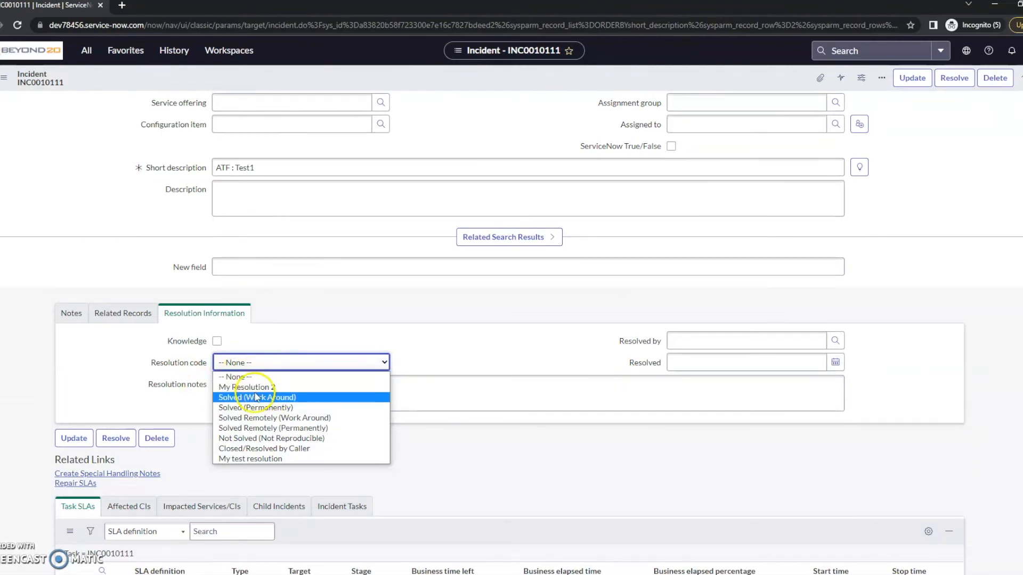
right_click(300, 362)
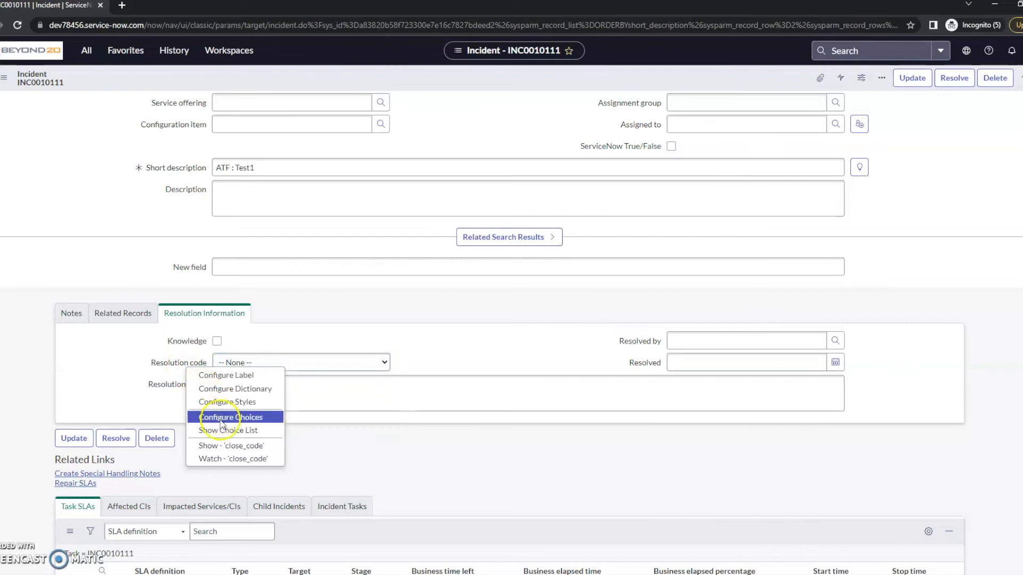
left_click(232, 418)
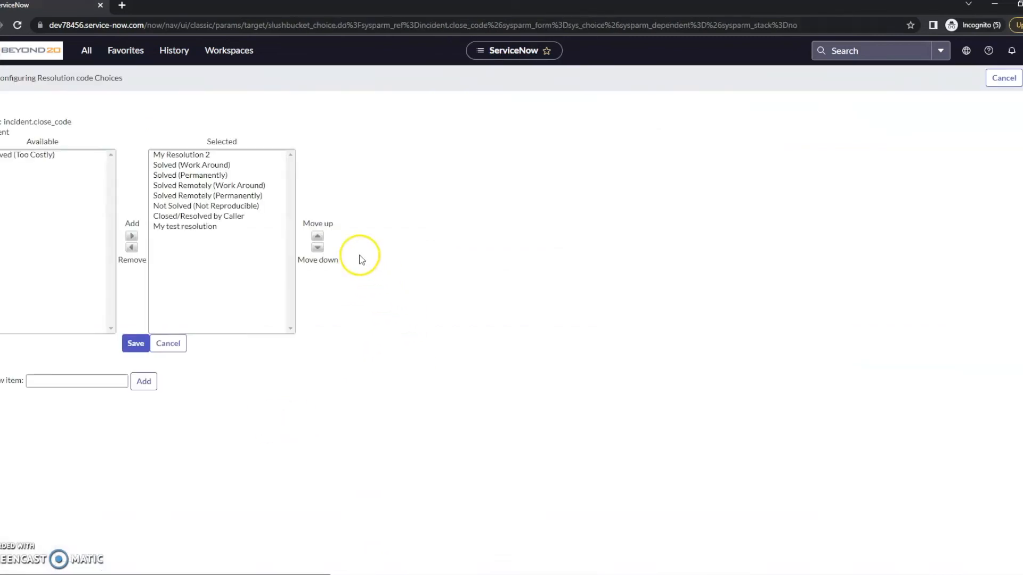
Step: Select 'My test resolution' in the slushbucket, then leave for the dictionary entry Choices list
left_click(184, 226)
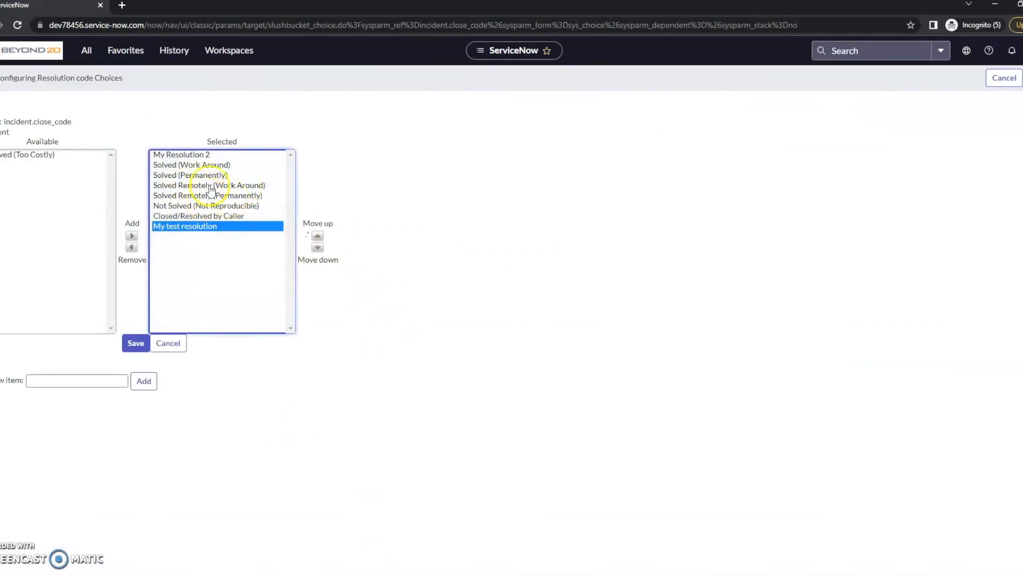
left_click(200, 287)
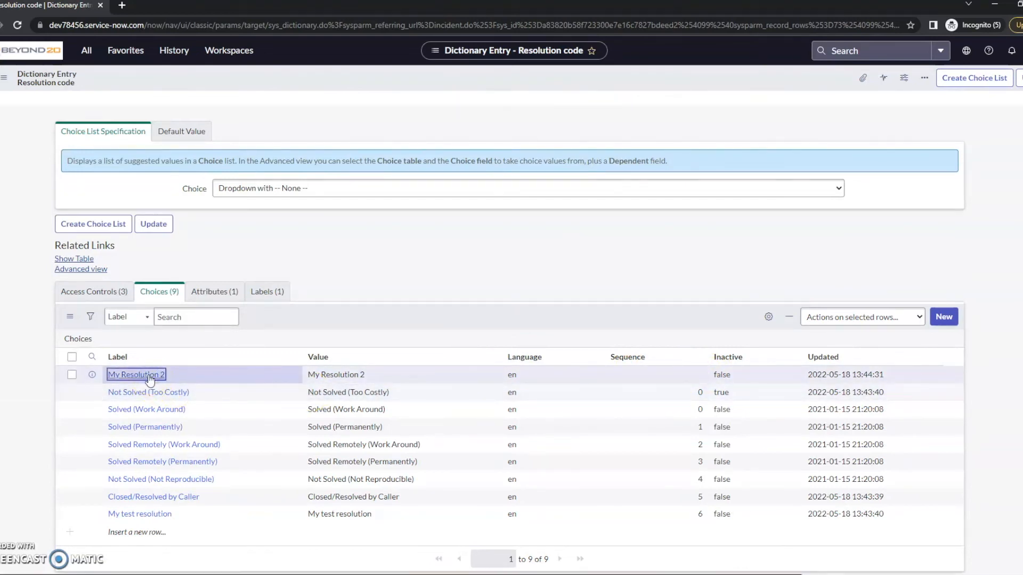
Step: Give the 'My Resolution 2' choice record Sequence 7 and update it
left_click(136, 375)
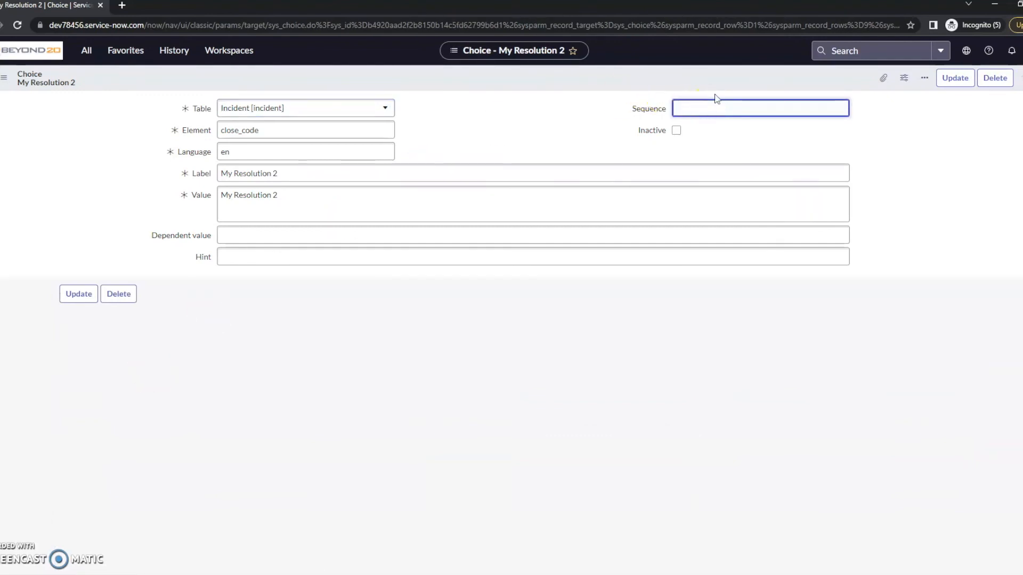
type("7")
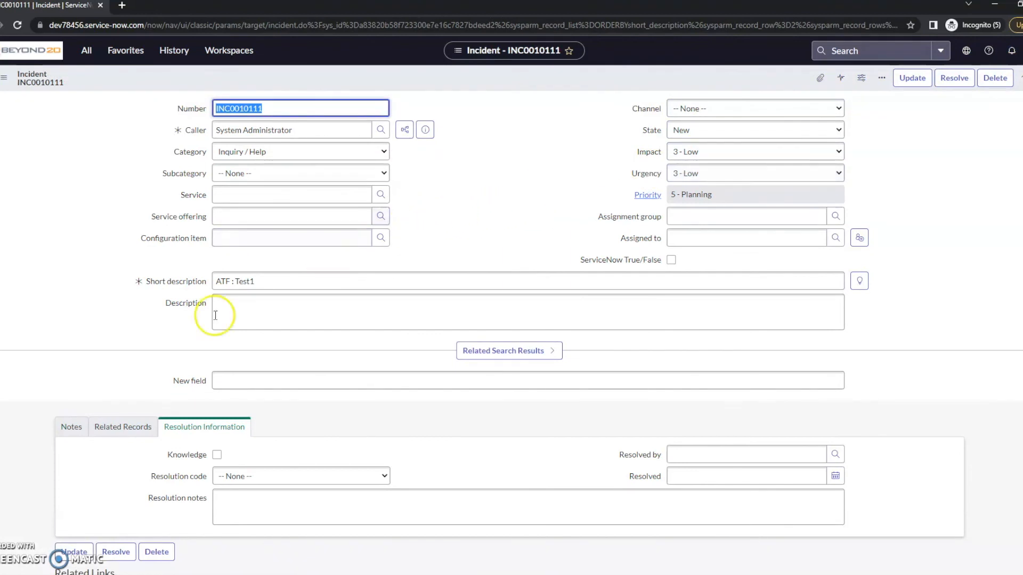
Step: Show the Resolution code options confirming 'My Resolution 2' is listed last
scroll("down", 3)
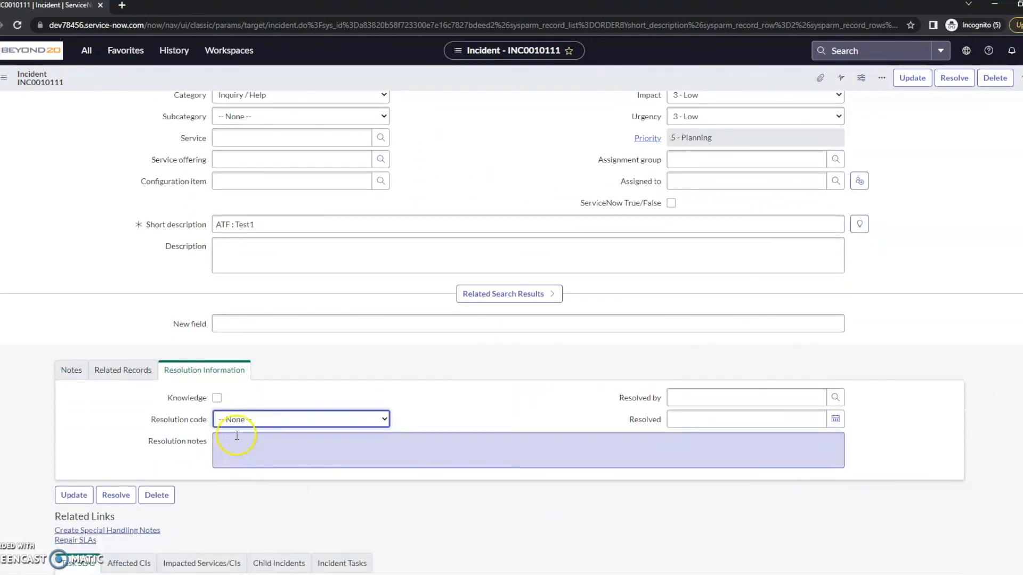
left_click(301, 419)
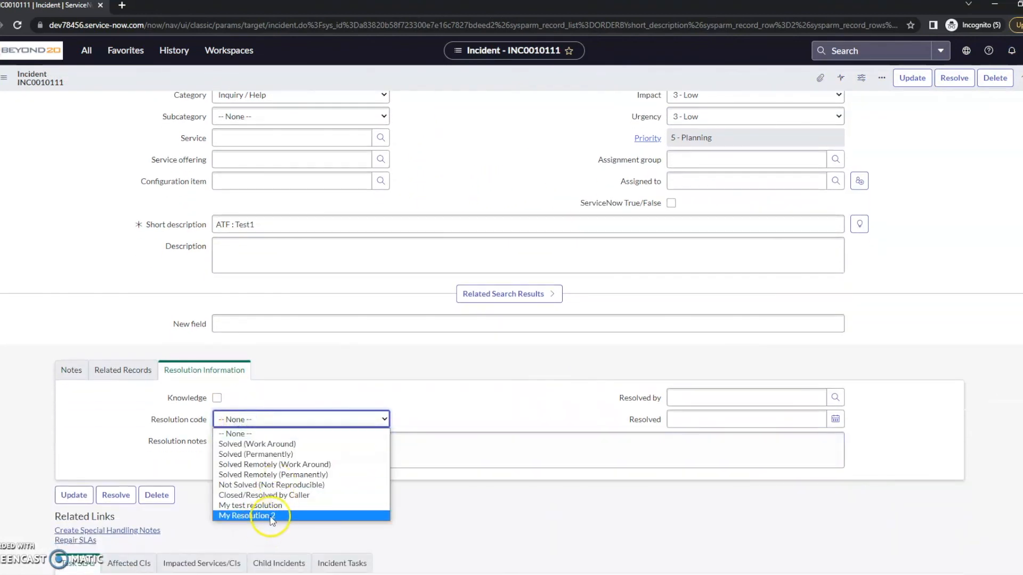